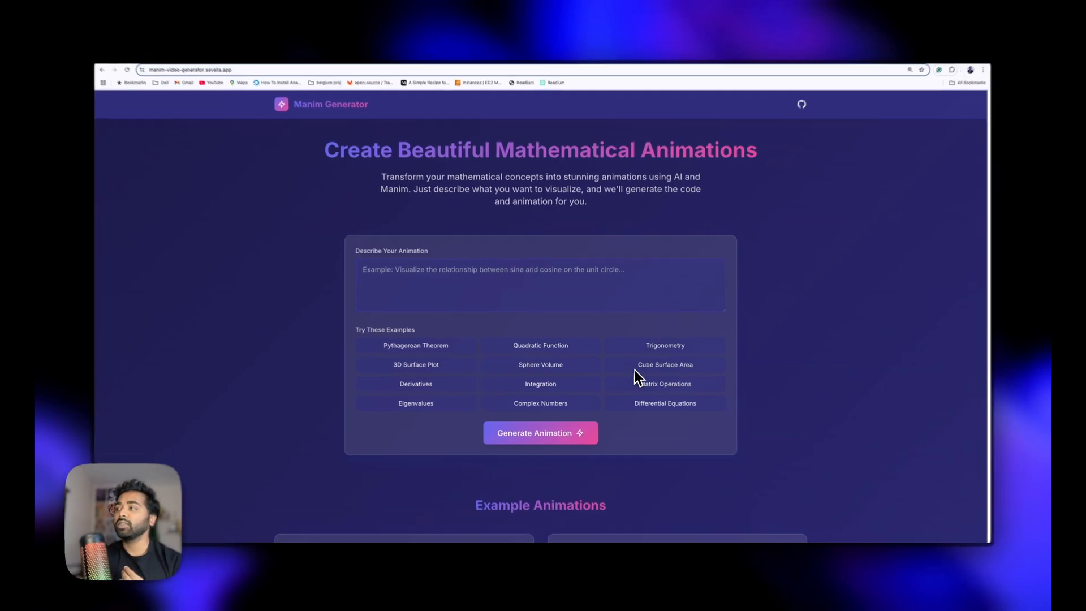
Request an animation with the prompt 'Show how to find the surface area of a cube with animations'
{"action": "type", "text": "Show how to find the surface area of a cube with animations"}
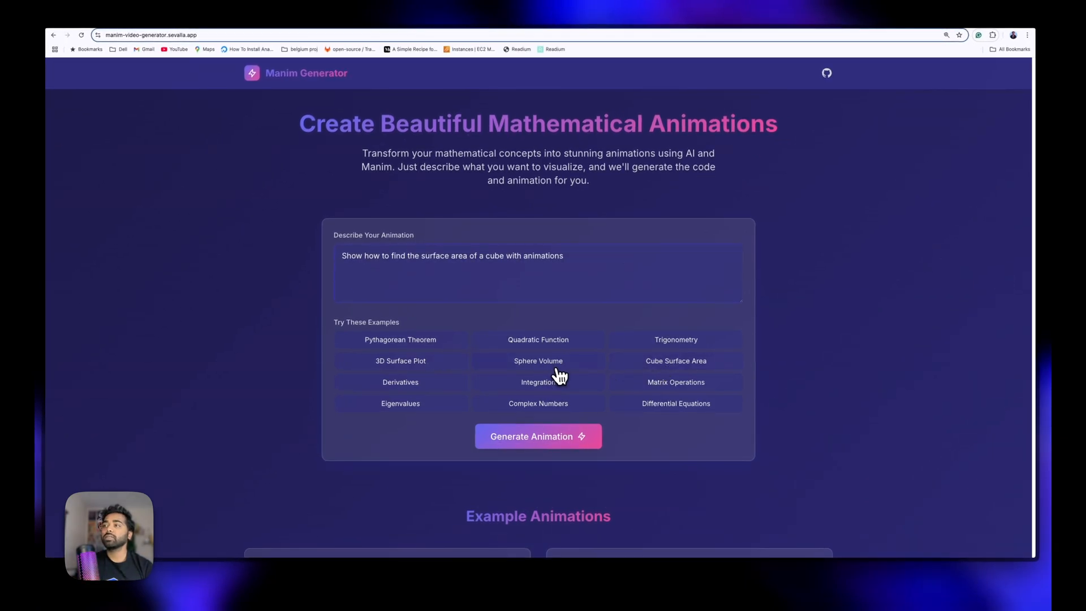
{"action": "mouse_move", "coordinate": [487, 274]}
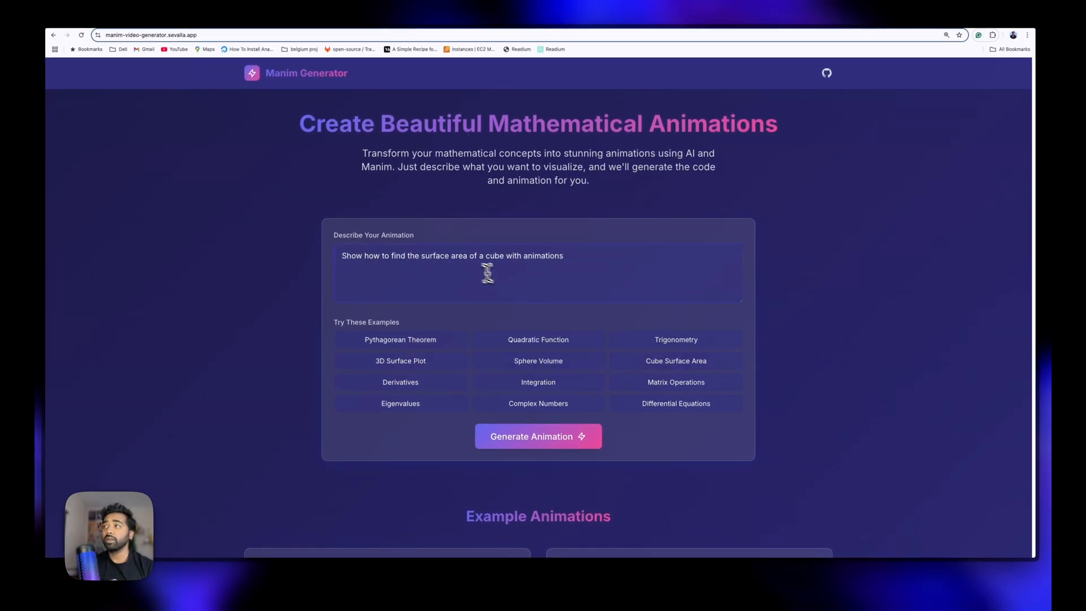
{"action": "left_click", "coordinate": [538, 436]}
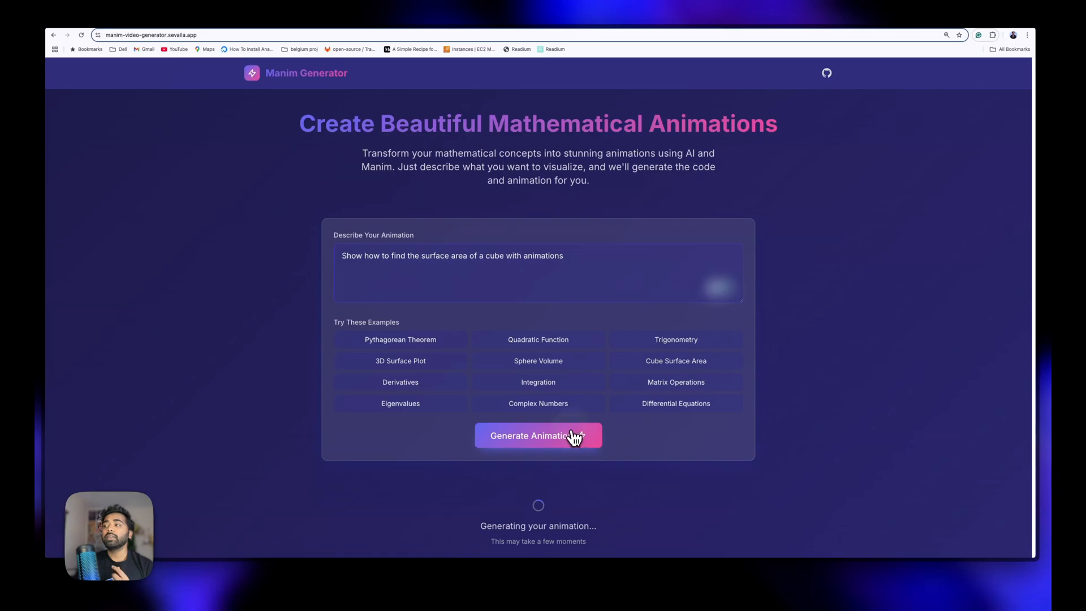
{"action": "mouse_move", "coordinate": [612, 420]}
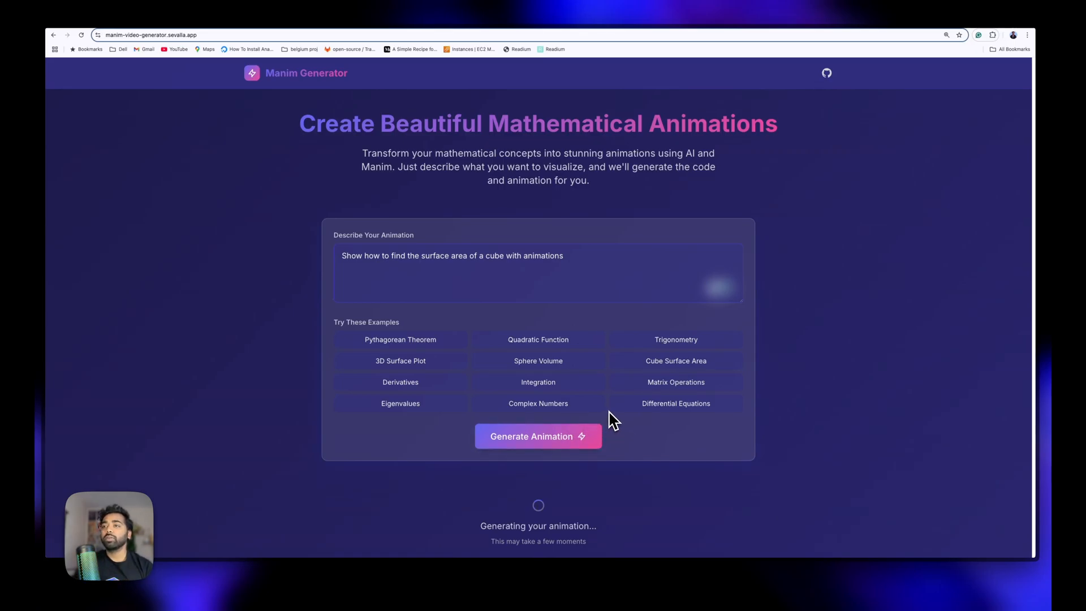
{"action": "scroll", "scroll_direction": "down", "scroll_amount": 3}
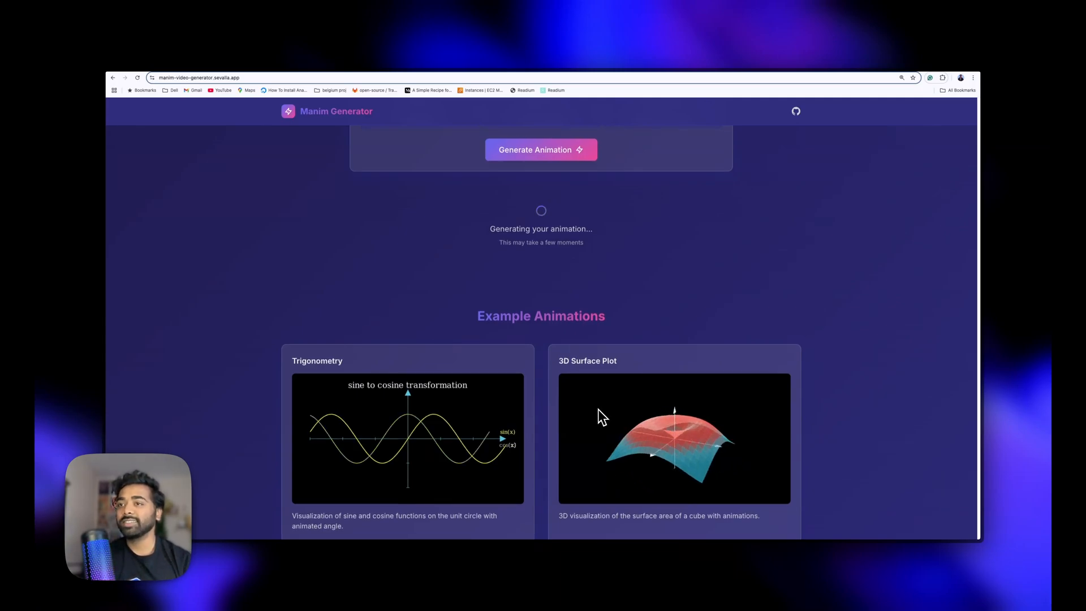
{"action": "scroll", "scroll_direction": "down", "scroll_amount": 3}
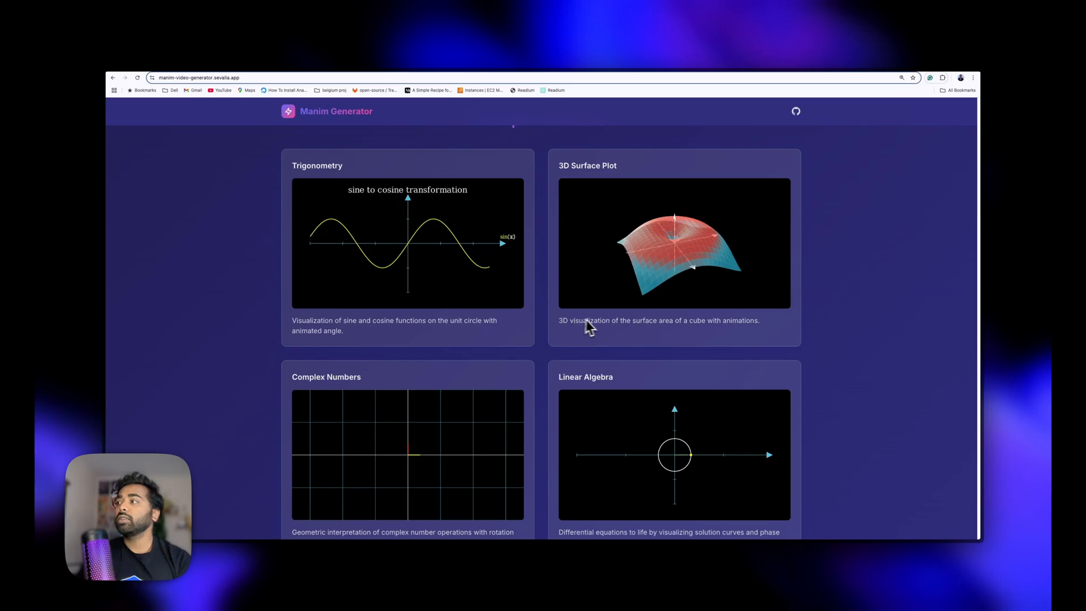
{"action": "scroll", "scroll_direction": "down", "scroll_amount": 3}
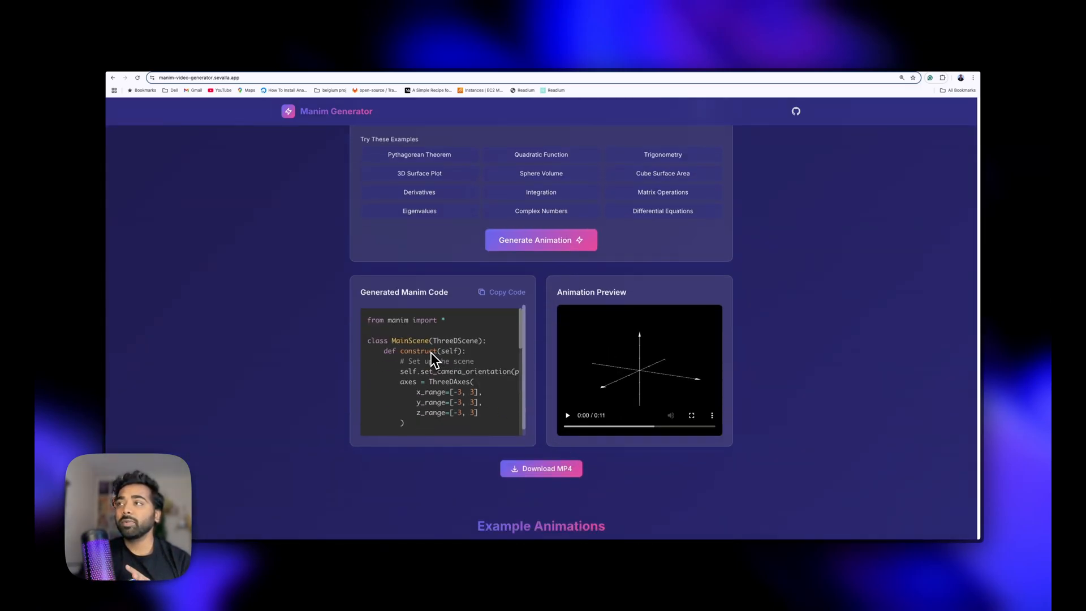
Scroll to the generated cube animation code and open its MP4 video on its own page
{"action": "scroll", "scroll_direction": "down", "scroll_amount": 3}
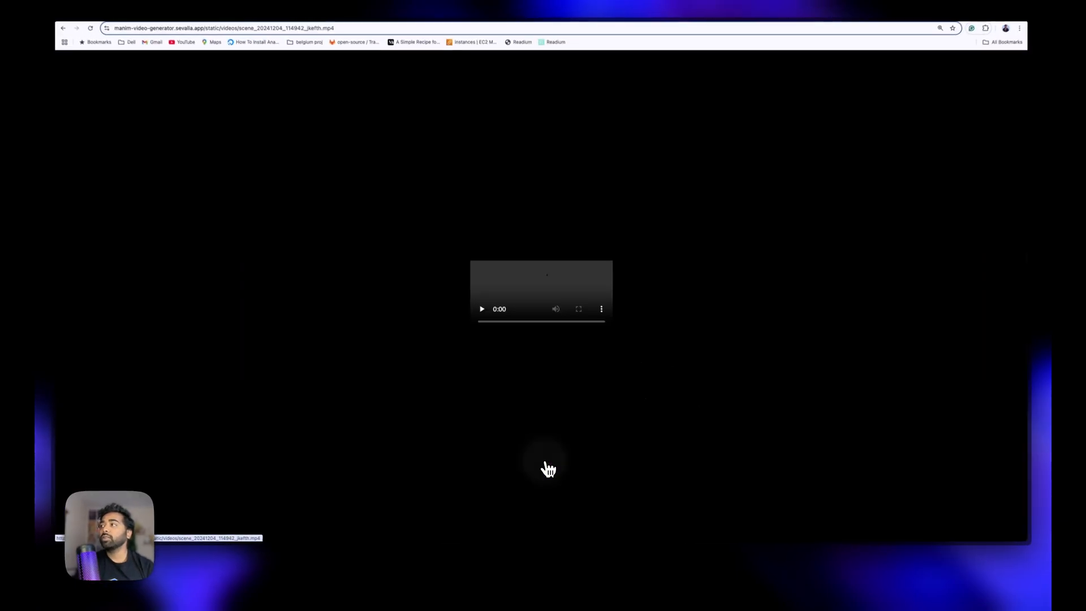
{"action": "left_click", "coordinate": [482, 309]}
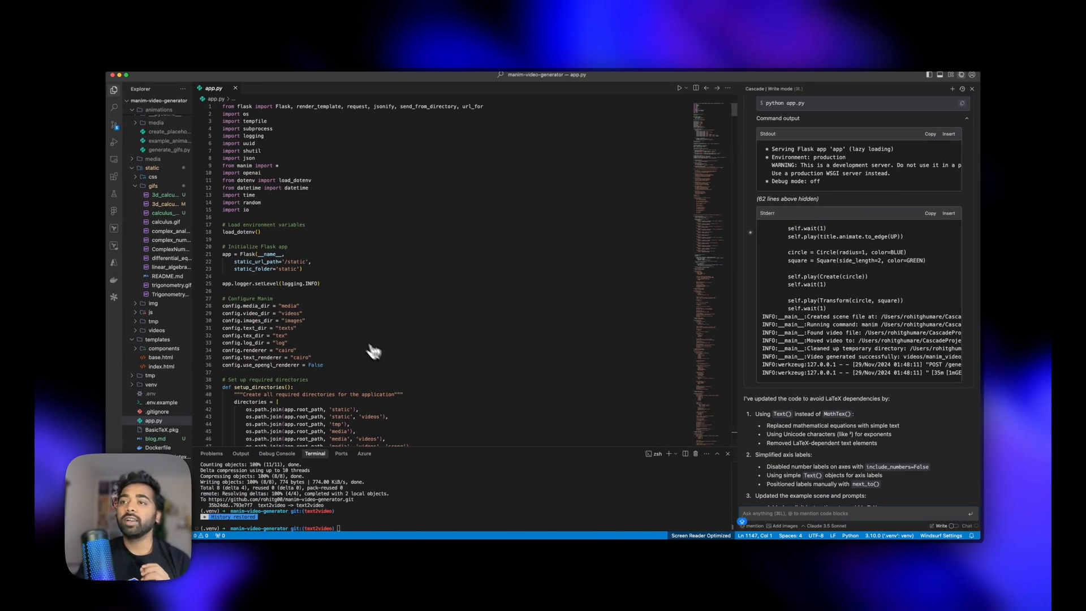
{"action": "mouse_move", "coordinate": [658, 259]}
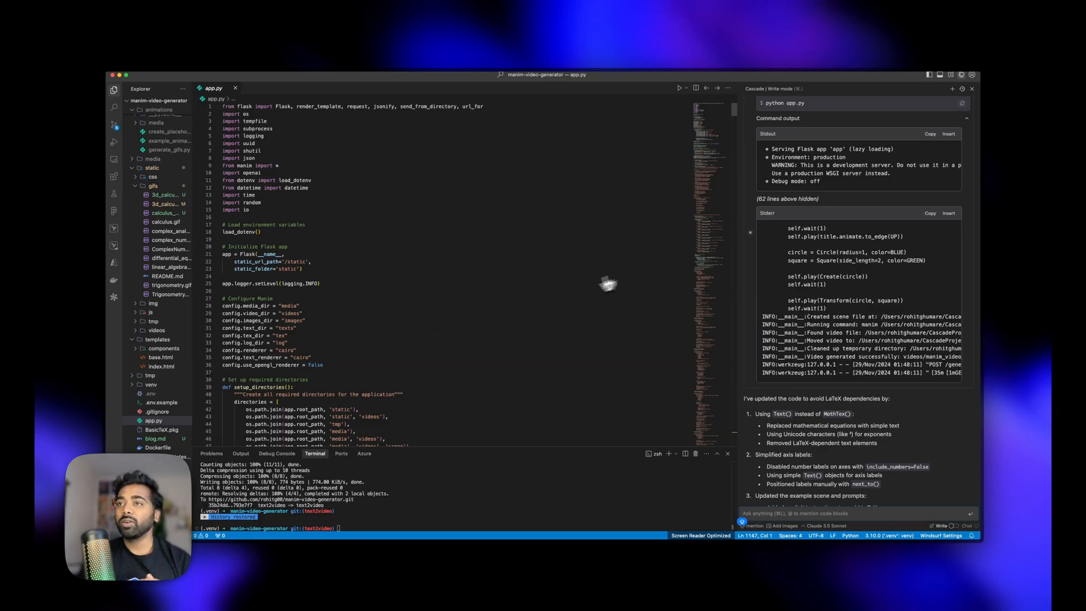
{"action": "scroll", "scroll_direction": "down", "scroll_amount": 3}
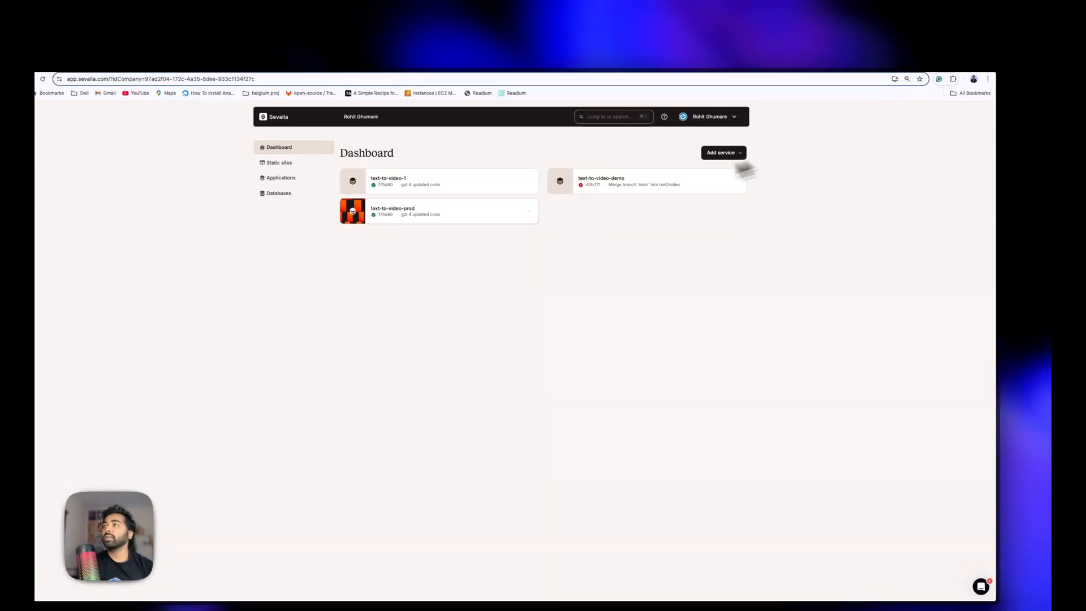
Start a new application from the public manim-video-generator repository's demo branch
{"action": "left_click", "coordinate": [749, 142]}
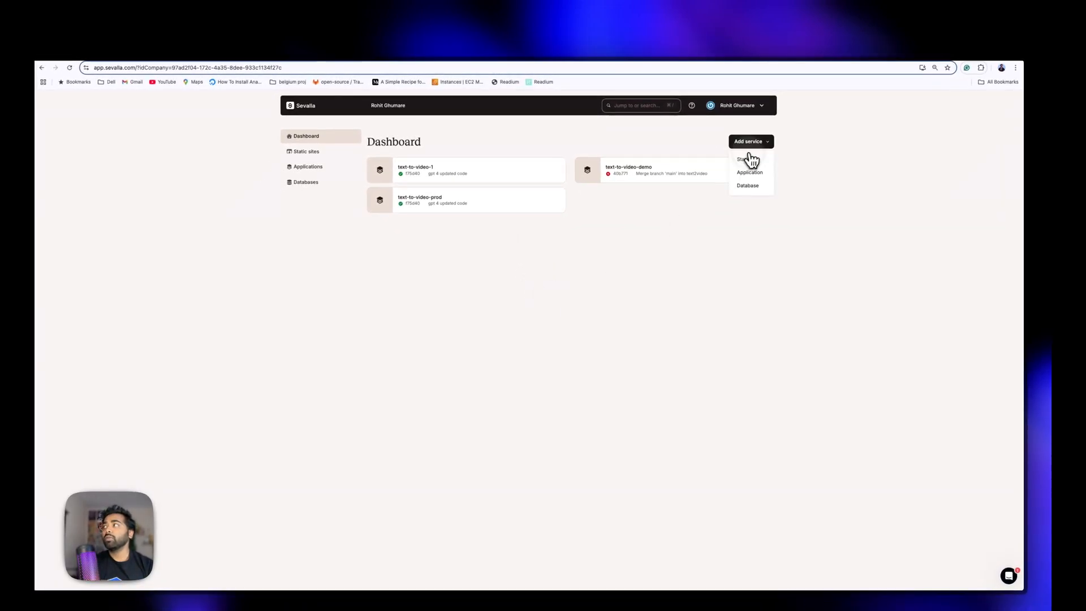
{"action": "left_click", "coordinate": [749, 173]}
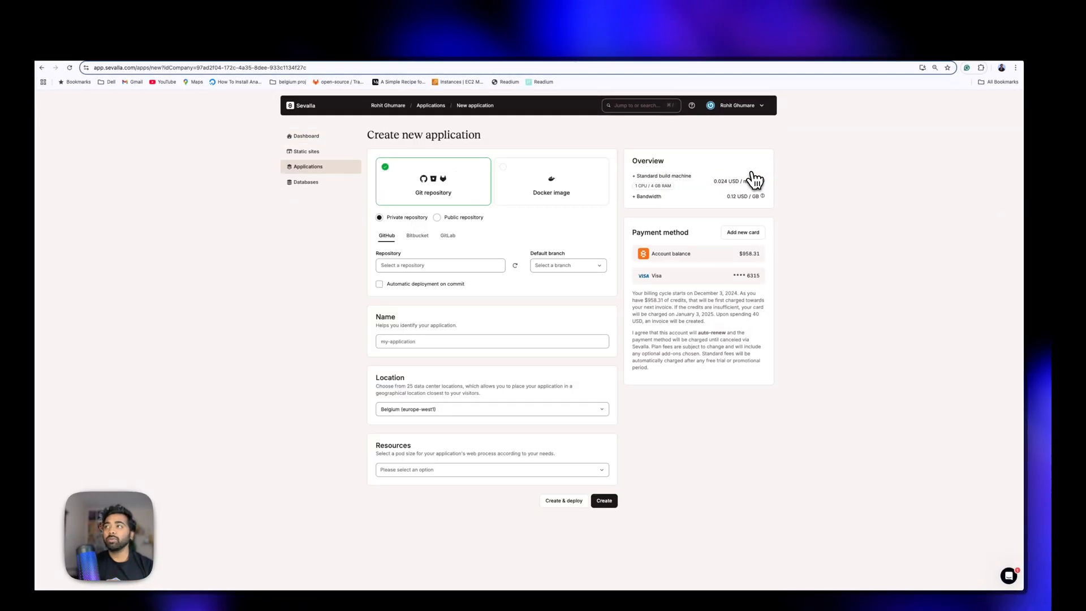
{"action": "left_click", "coordinate": [437, 217]}
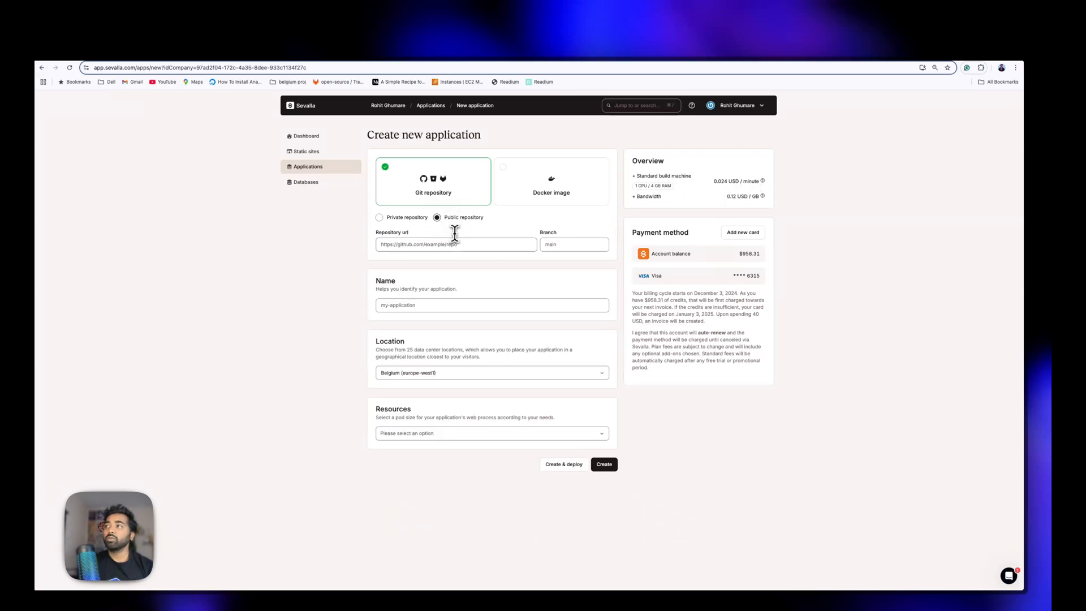
{"action": "left_click", "coordinate": [574, 244]}
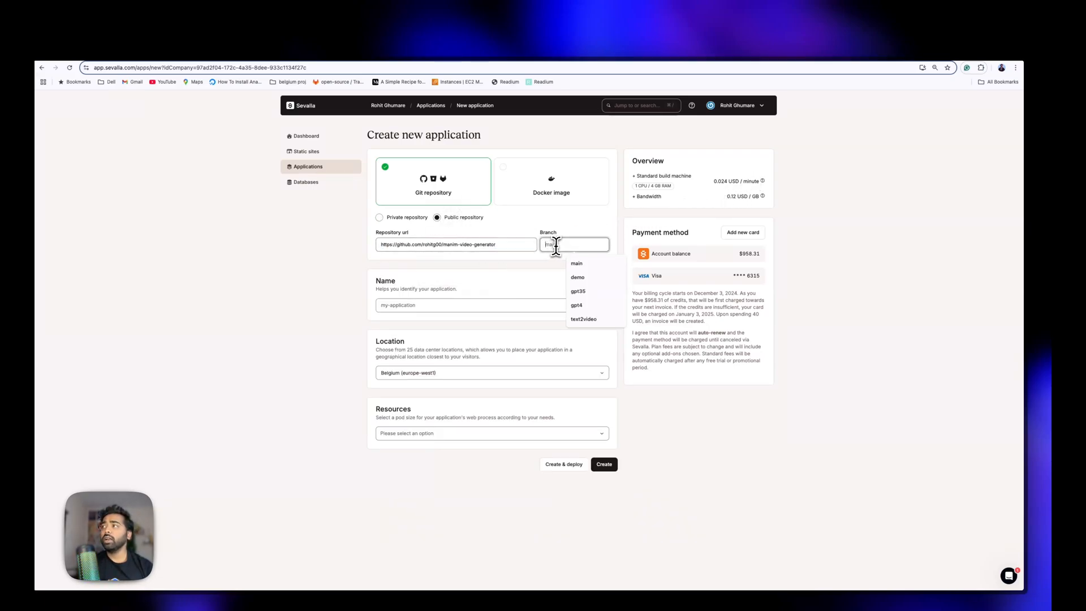
{"action": "left_click", "coordinate": [578, 277]}
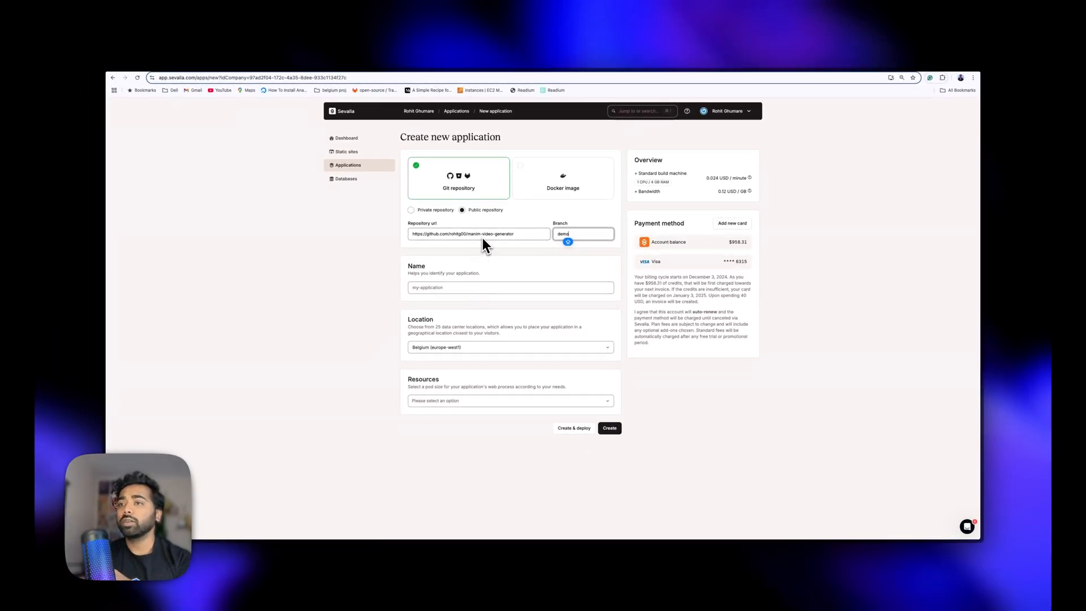
Name the application text-to-video-DEMO and create it
{"action": "type", "text": "text-to-video-"}
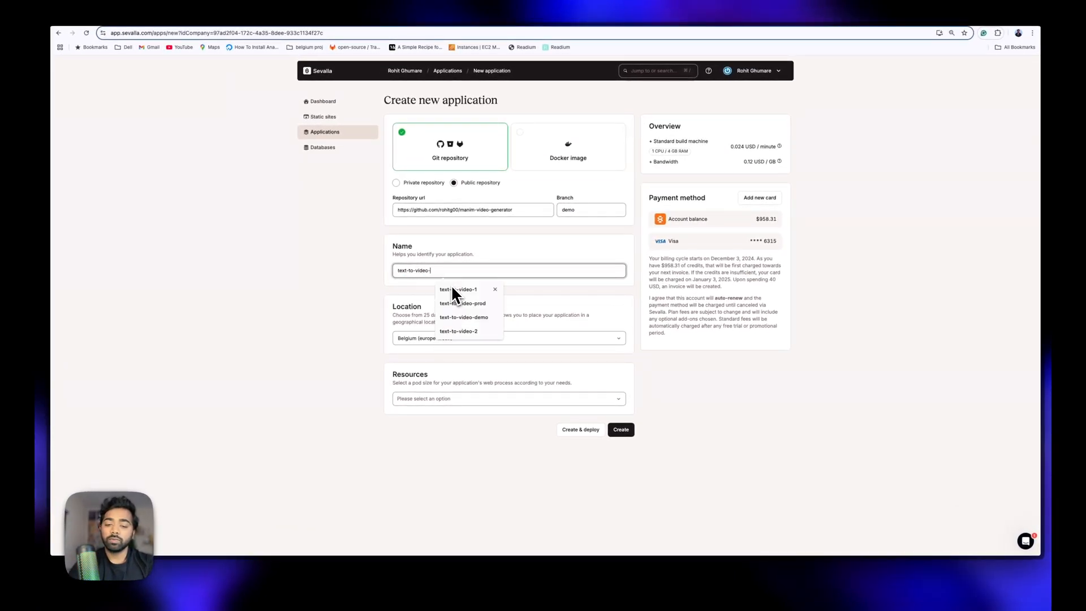
{"action": "type", "text": "DEMO"}
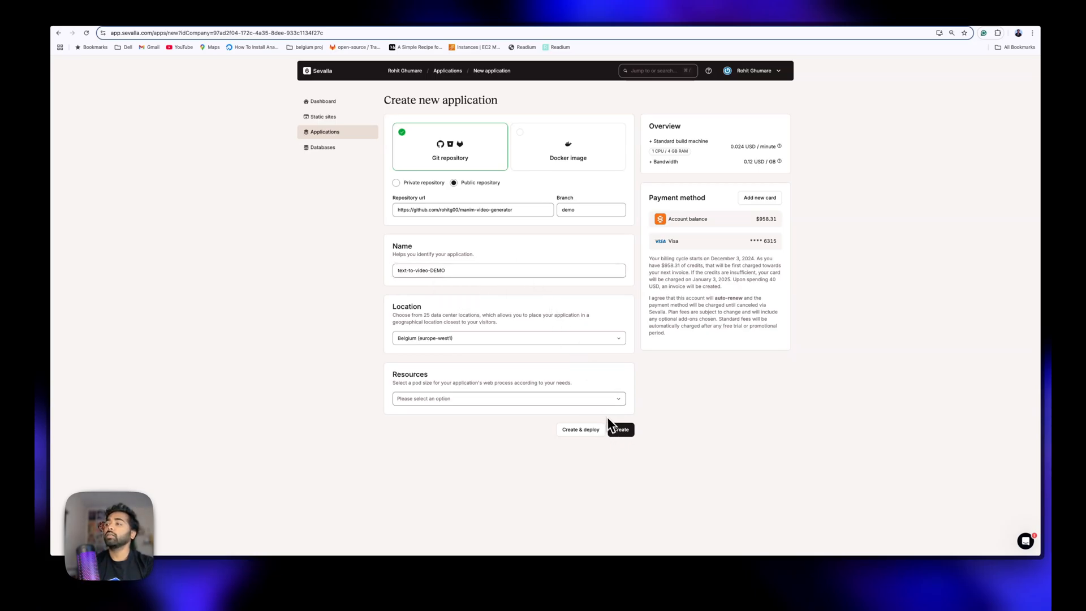
{"action": "left_click", "coordinate": [509, 399]}
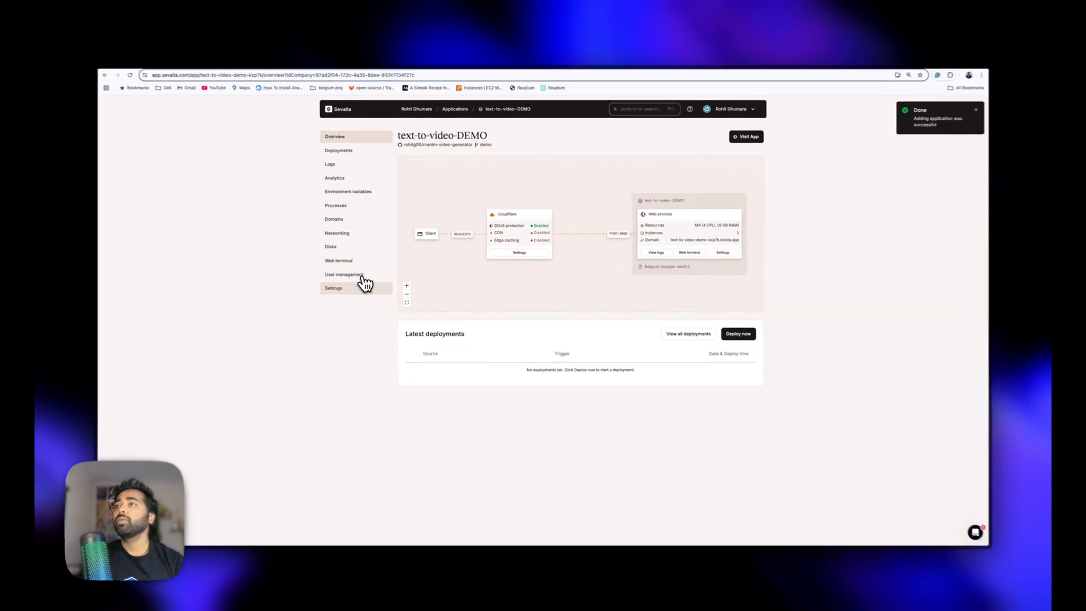
Switch text-to-video-DEMO's build environment from Nixpacks to its Dockerfile
{"action": "left_click", "coordinate": [333, 288]}
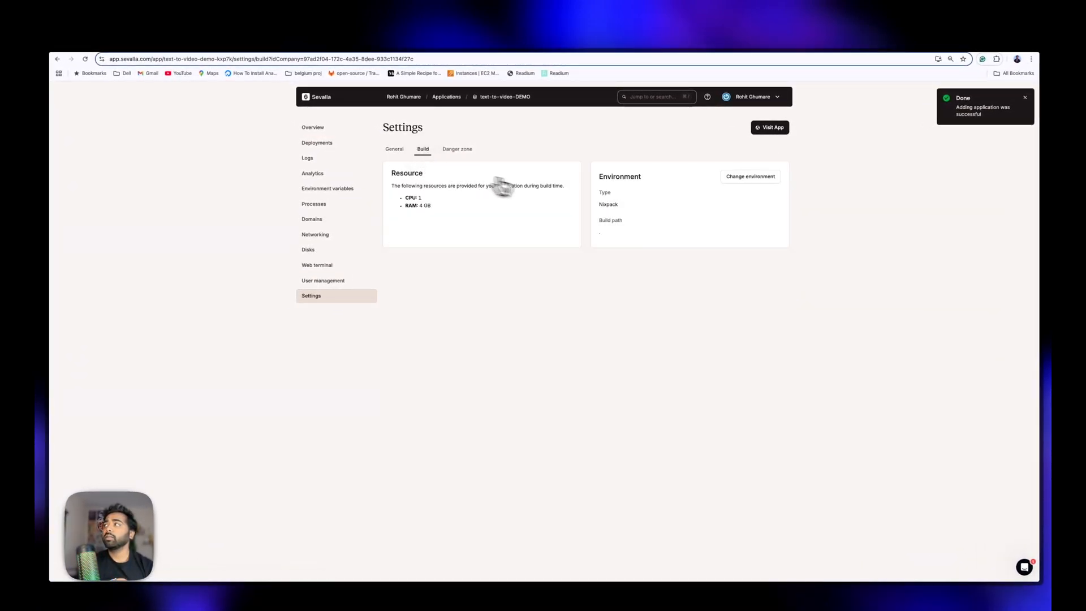
{"action": "left_click", "coordinate": [750, 176]}
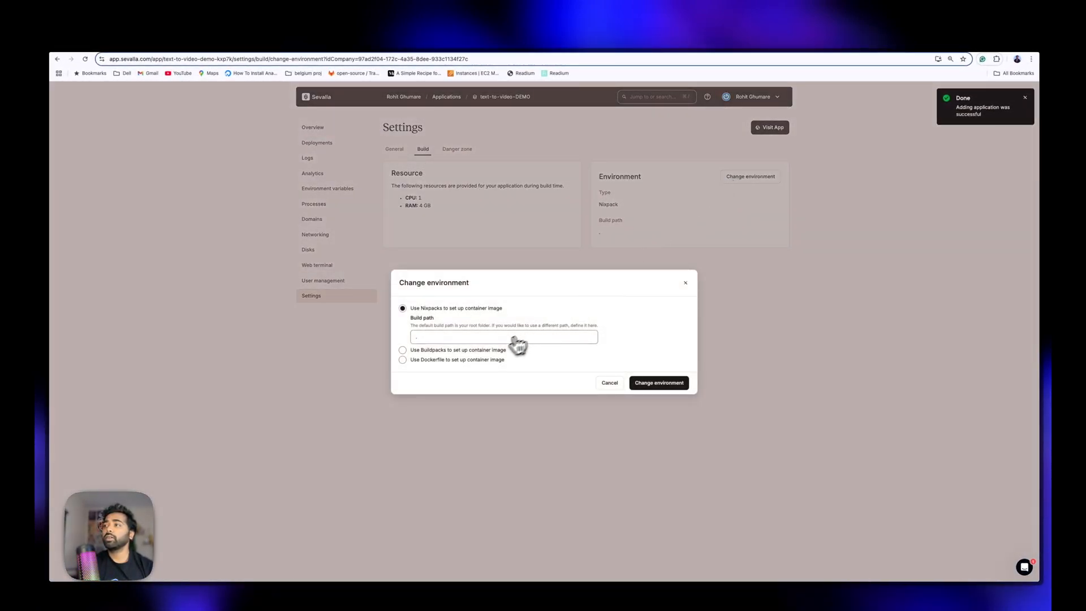
{"action": "left_click", "coordinate": [658, 382]}
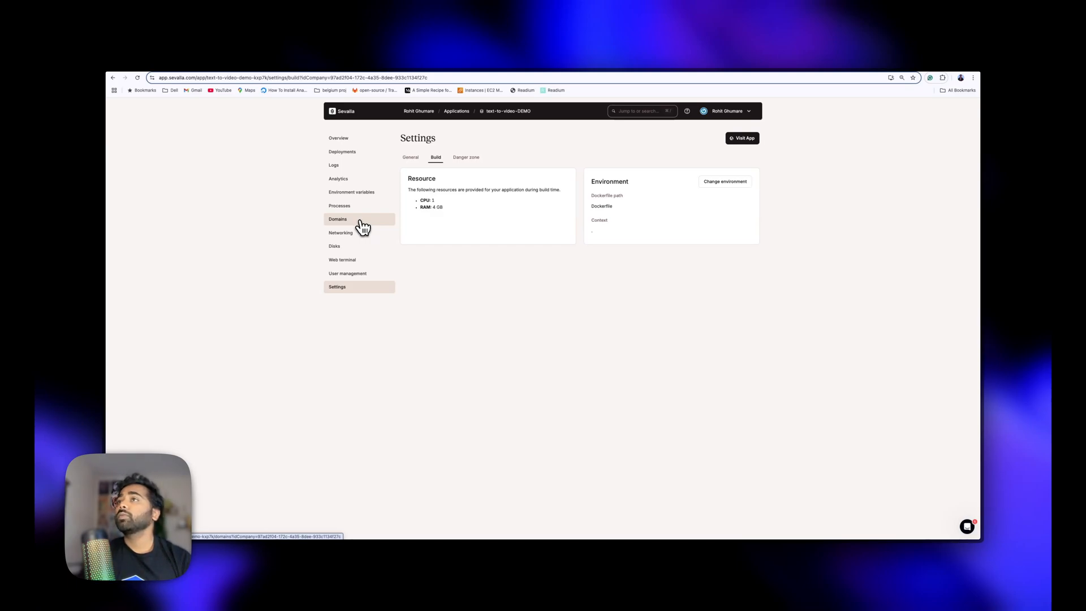
Change the application's public HTTP port to 5001 in networking settings
{"action": "left_click", "coordinate": [340, 232]}
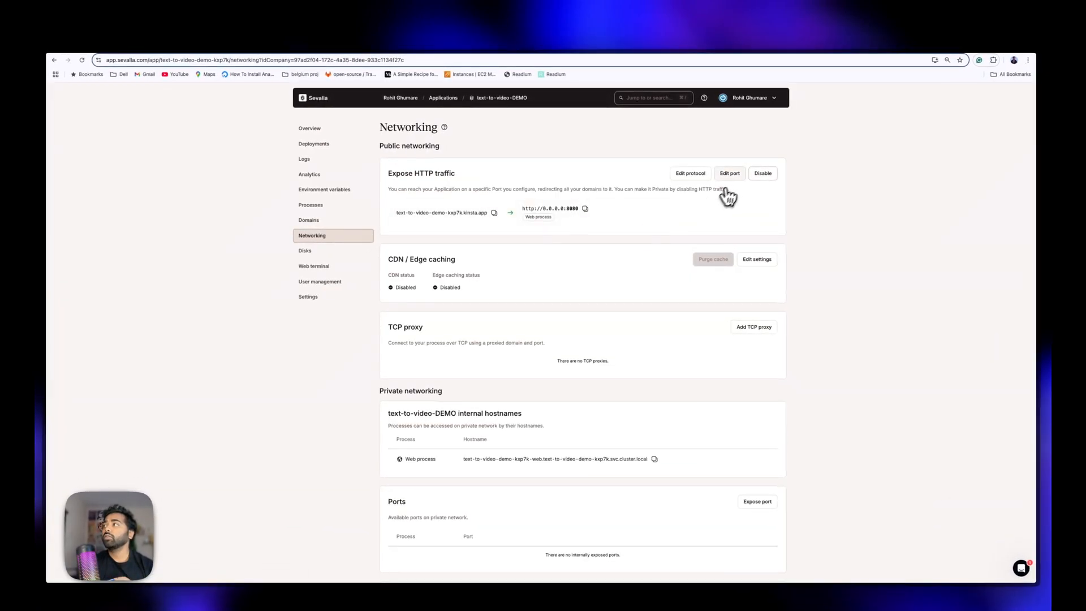
{"action": "left_click", "coordinate": [728, 173]}
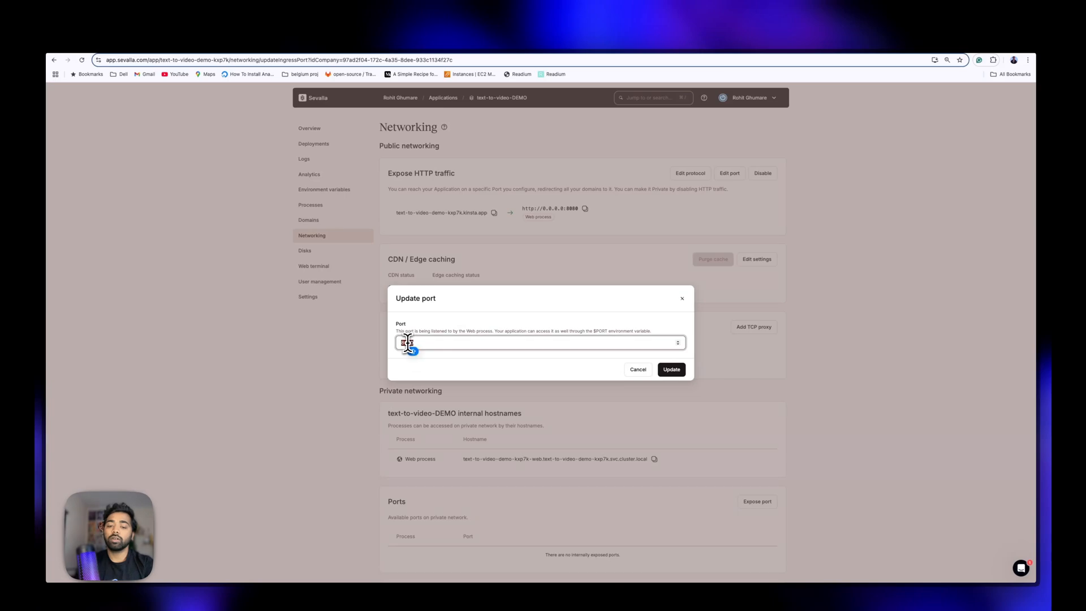
{"action": "type", "text": "5001"}
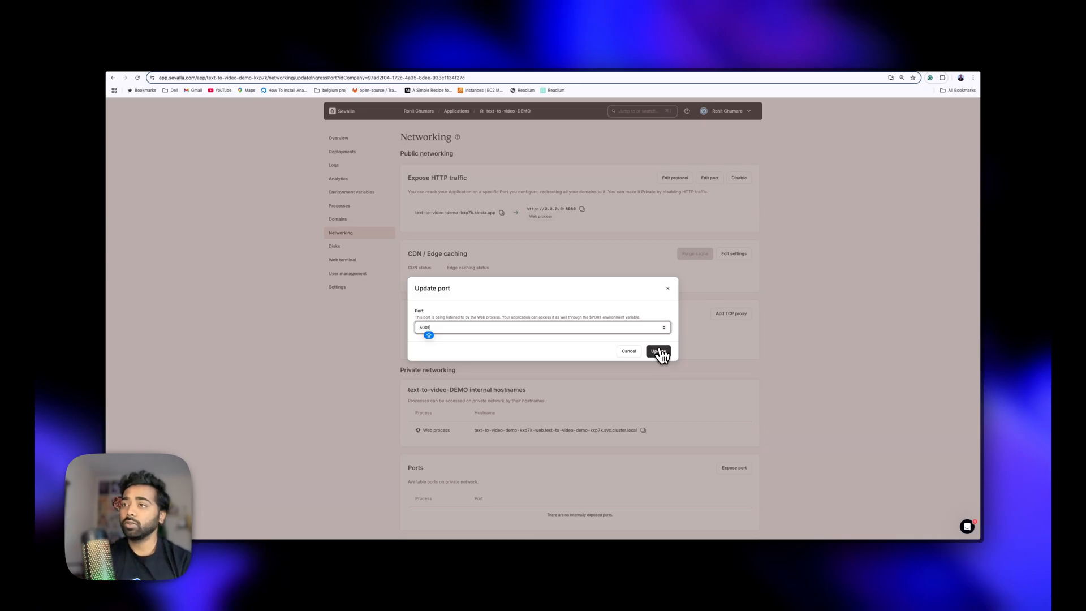
{"action": "left_click", "coordinate": [657, 351]}
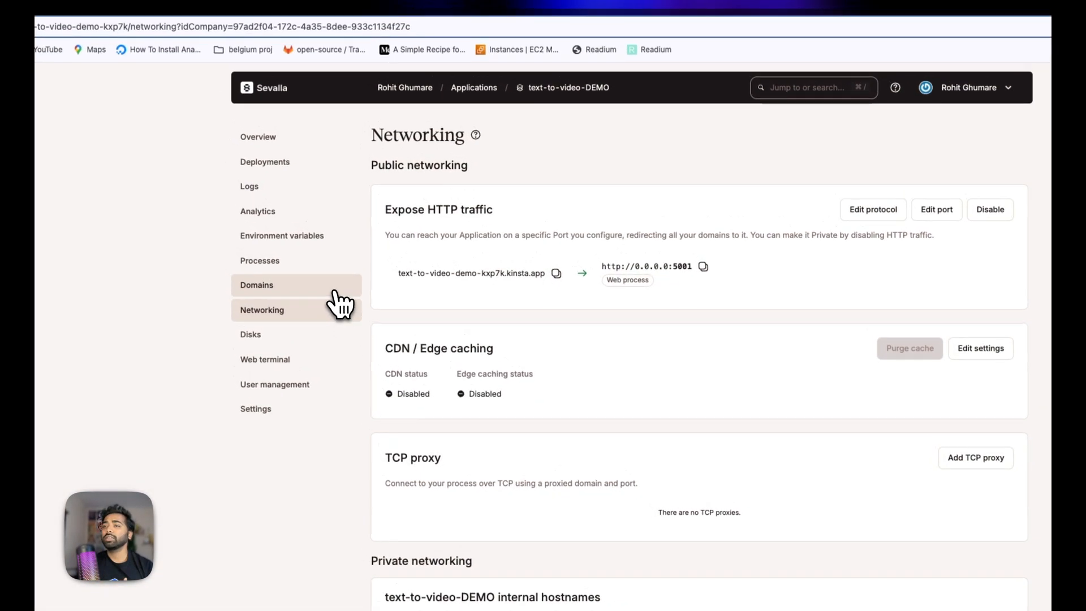
{"action": "left_click", "coordinate": [259, 260]}
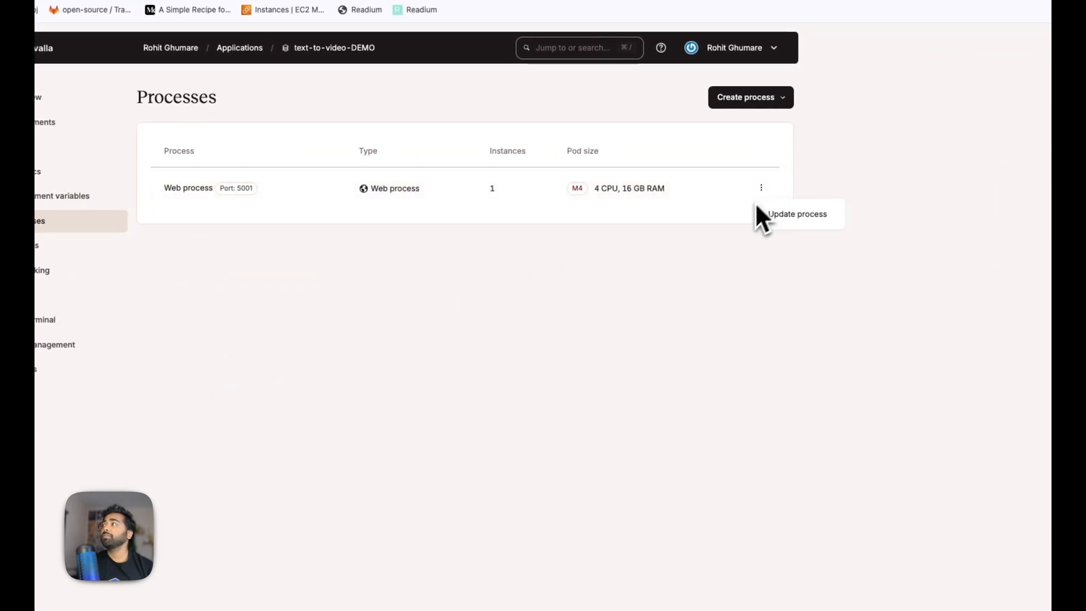
Enable horizontal autoscaling on the web process with a 1 to 5 instance range
{"action": "left_click", "coordinate": [797, 213]}
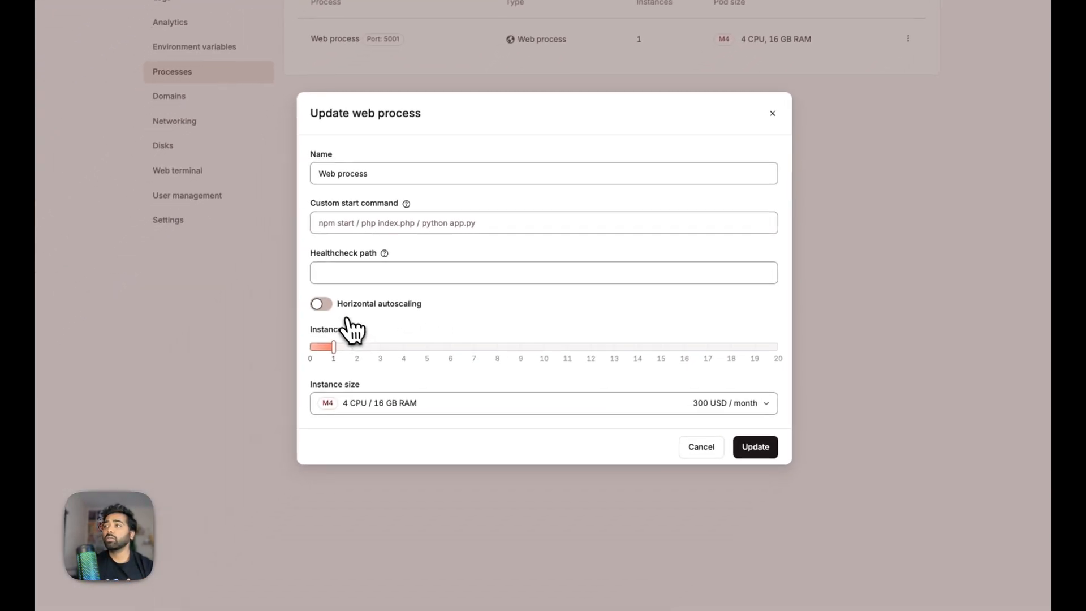
{"action": "left_click", "coordinate": [755, 446]}
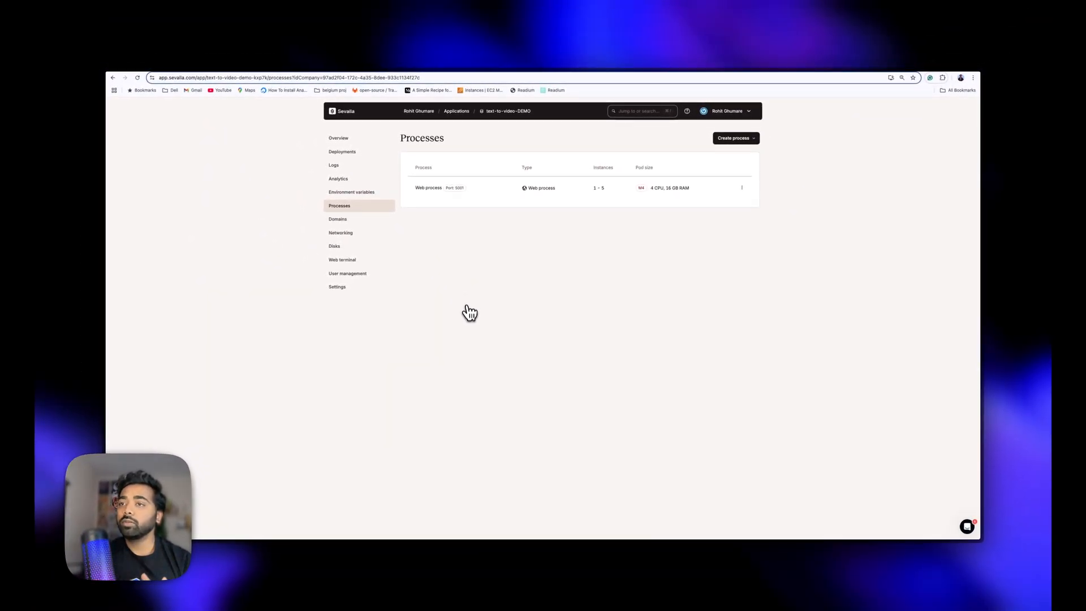
{"action": "mouse_move", "coordinate": [351, 192]}
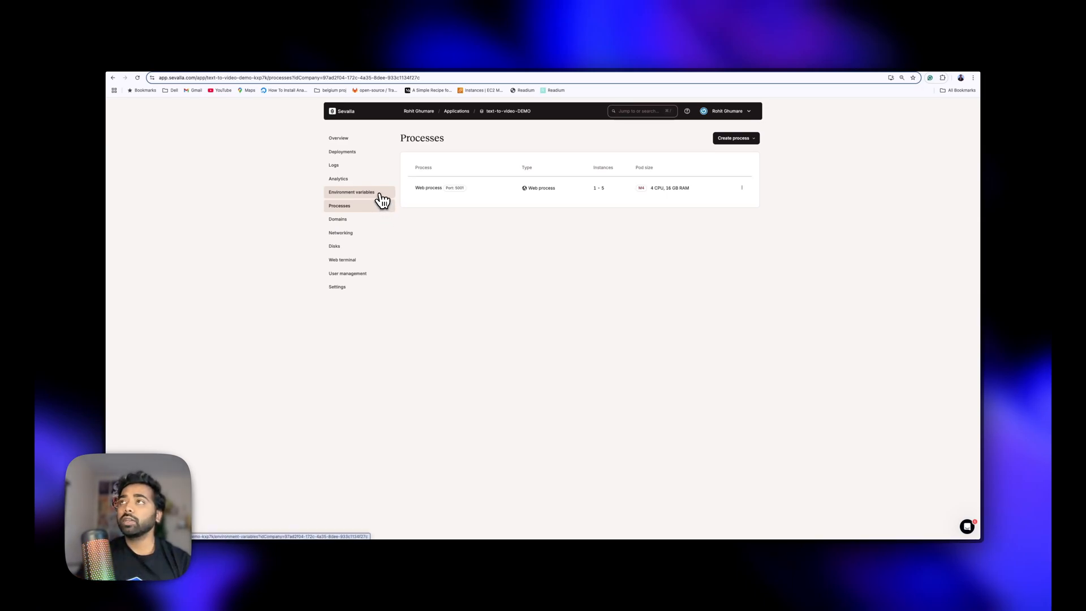
Add the openai_ai_key environment variable holding the OpenAI key, for build and runtime
{"action": "left_click", "coordinate": [351, 192]}
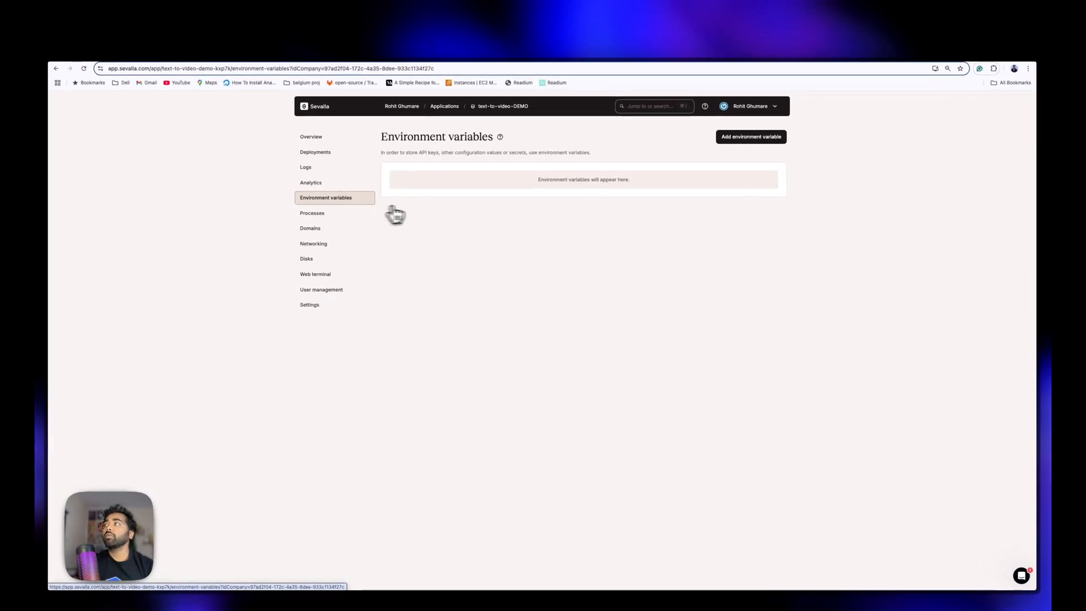
{"action": "left_click", "coordinate": [750, 137]}
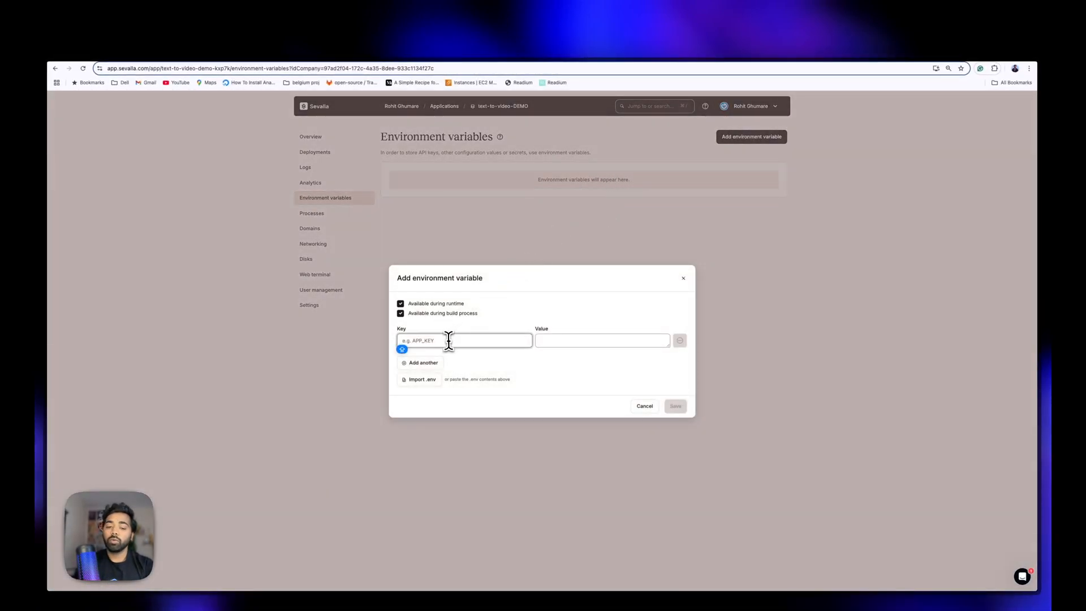
{"action": "type", "text": "openai_ai_key"}
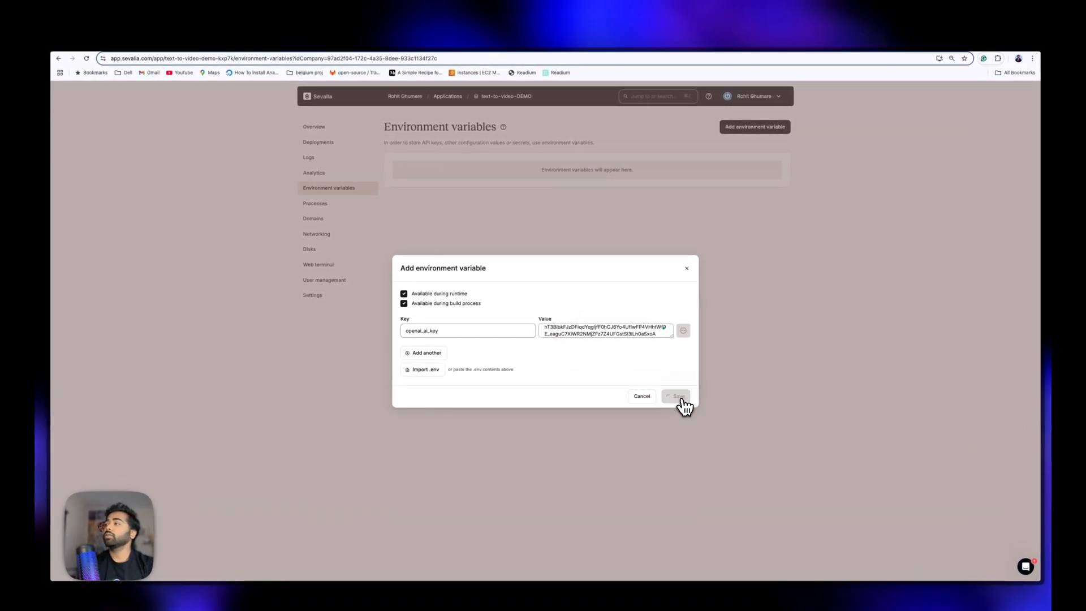
{"action": "left_click", "coordinate": [677, 395]}
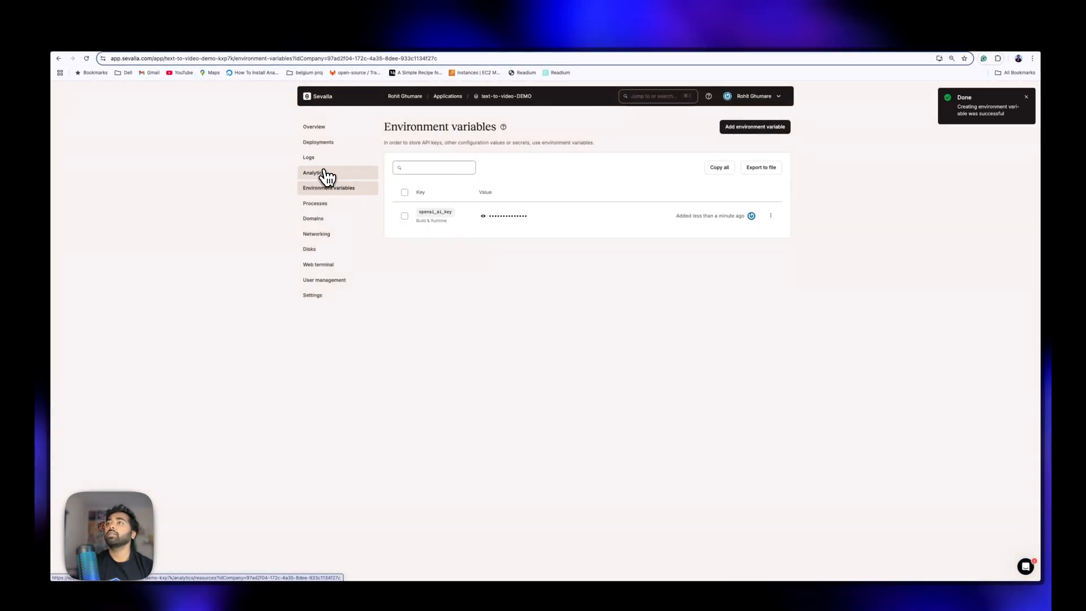
Trigger a manual deployment of text-to-video-DEMO from the Deployments page
{"action": "left_click", "coordinate": [317, 142]}
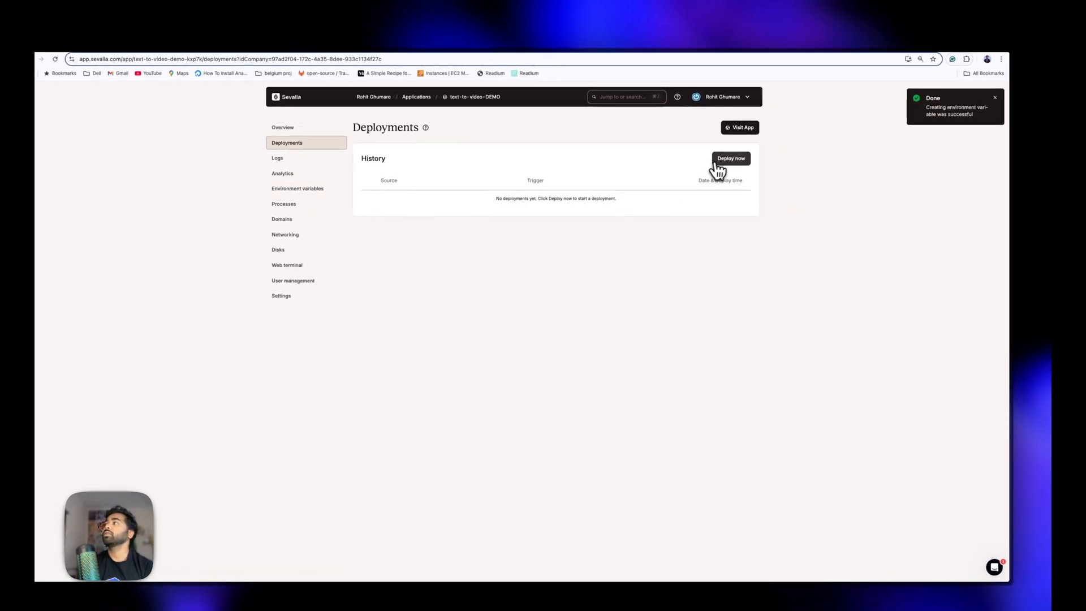
{"action": "left_click", "coordinate": [730, 158]}
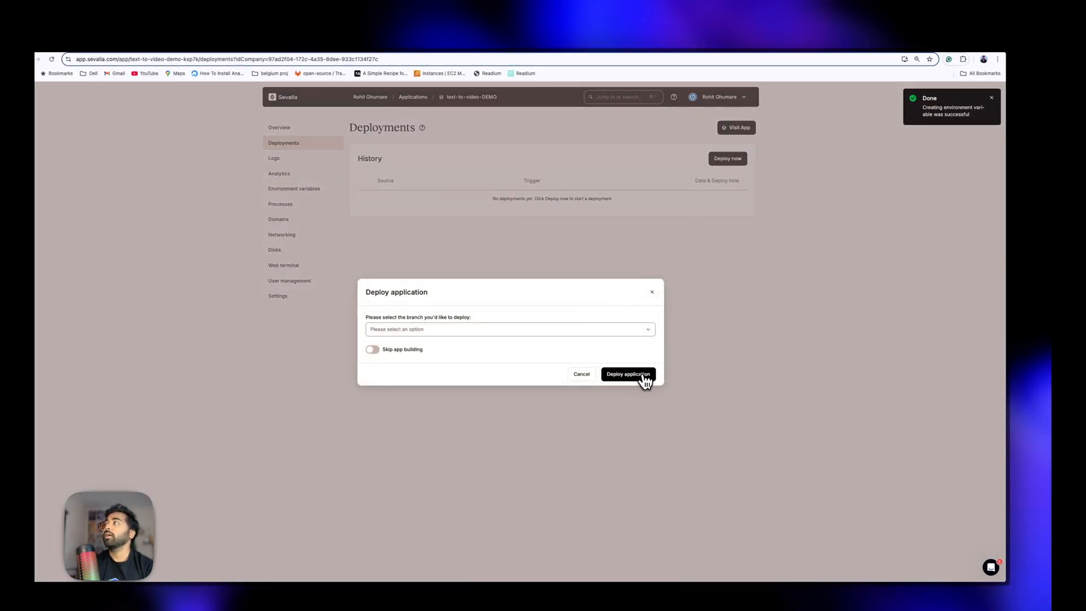
{"action": "left_click", "coordinate": [627, 374]}
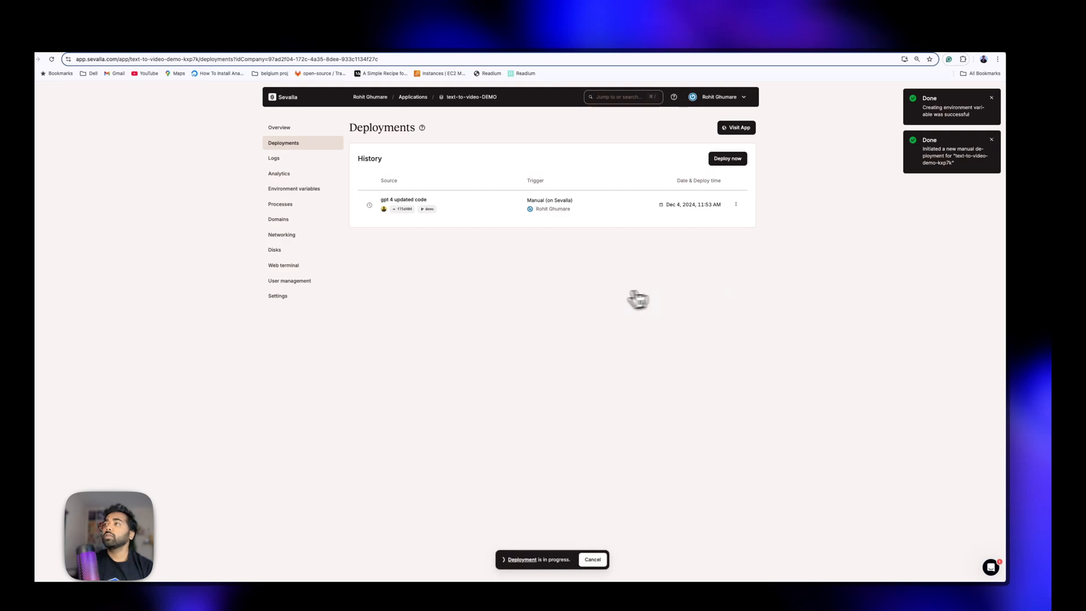
Check the logs and web process terminal, then open the in-progress deployment's details
{"action": "left_click", "coordinate": [404, 203]}
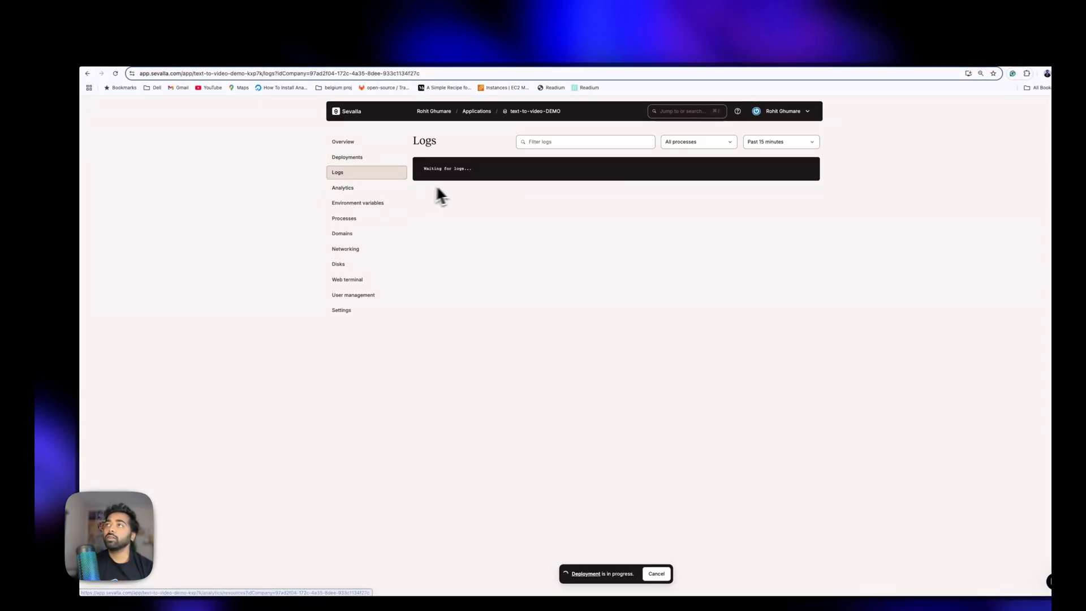
{"action": "left_click", "coordinate": [346, 279]}
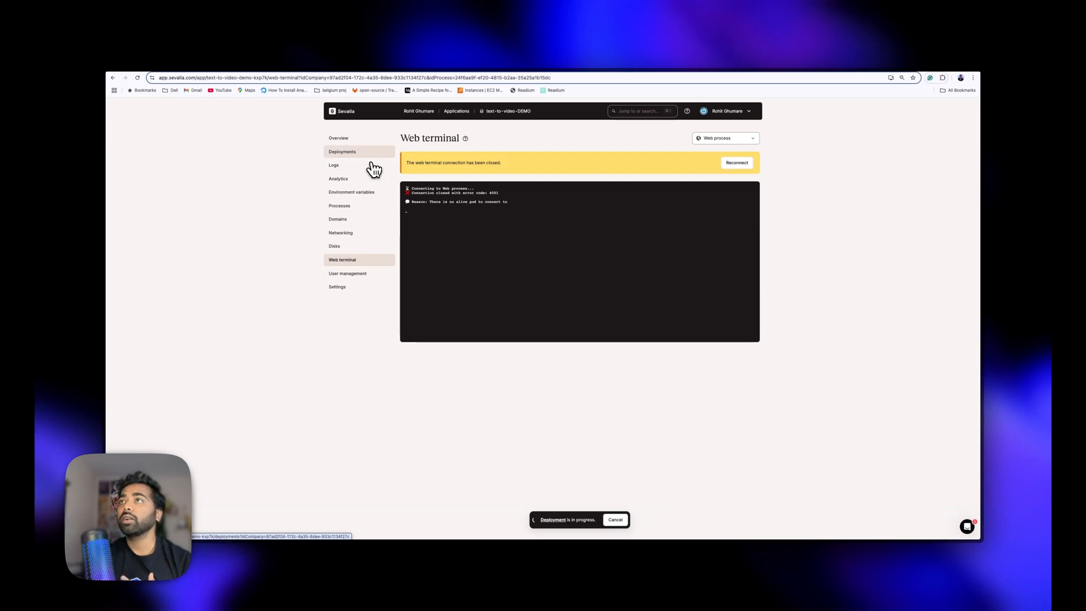
{"action": "left_click", "coordinate": [341, 151]}
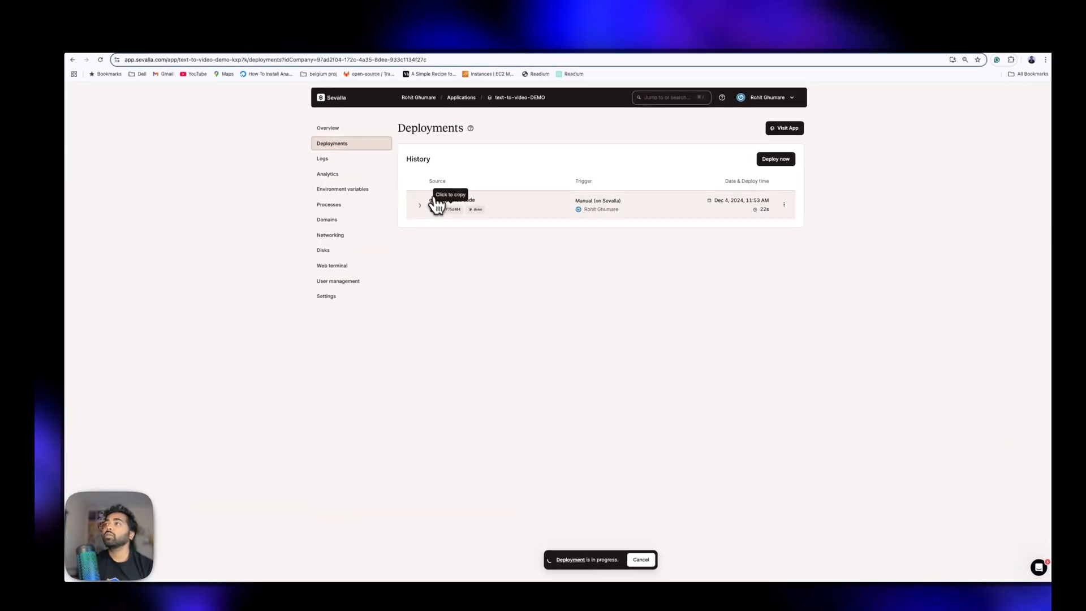
{"action": "left_click", "coordinate": [450, 205]}
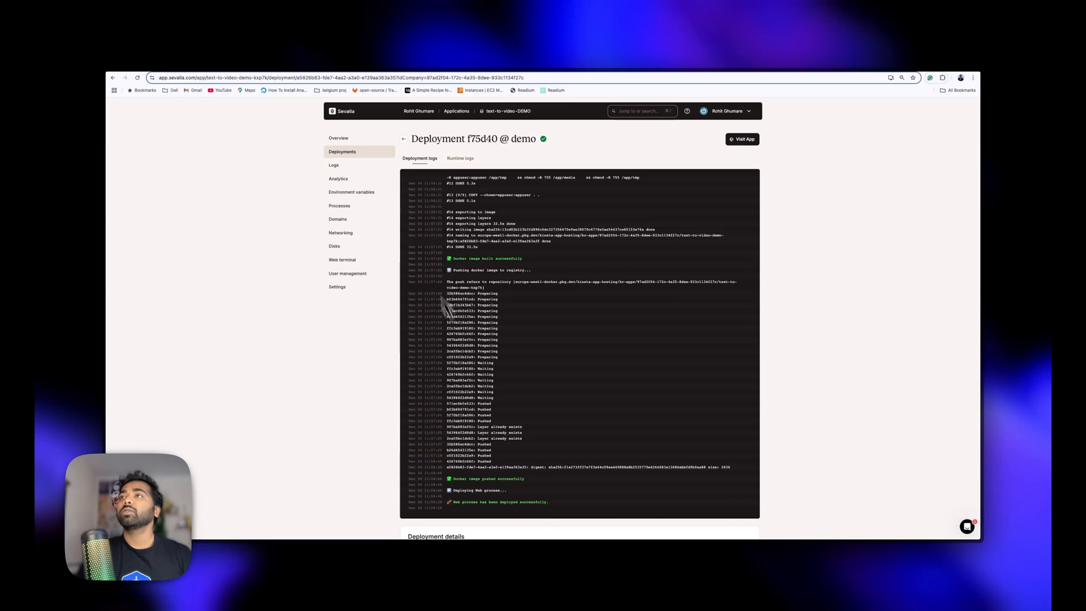
Review logs and CPU/memory analytics, then open the GitHub repo and live sevalla.app site
{"action": "left_click", "coordinate": [333, 165]}
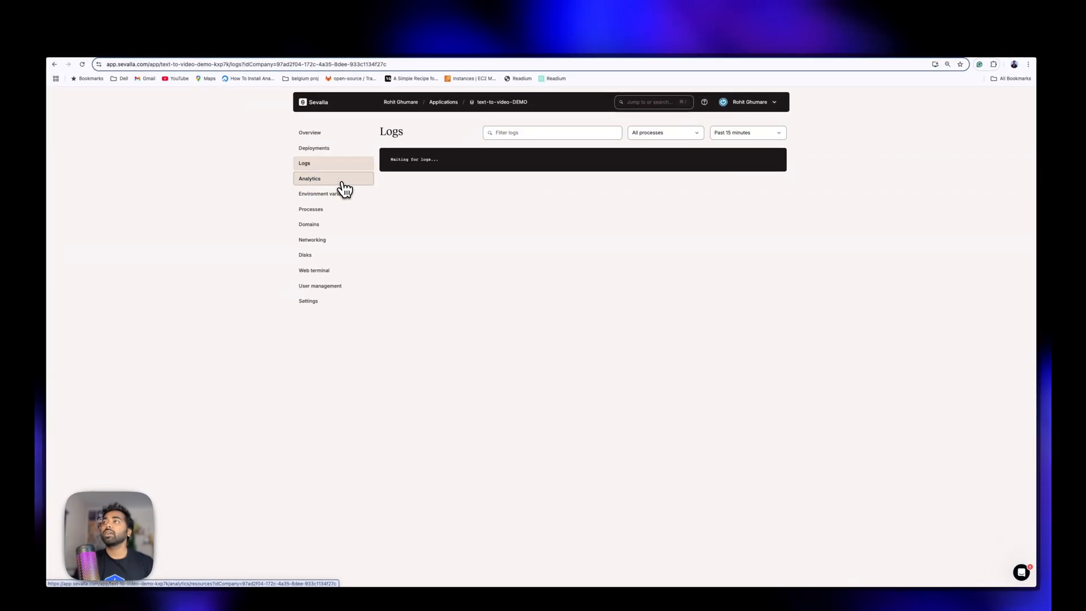
{"action": "left_click", "coordinate": [309, 179]}
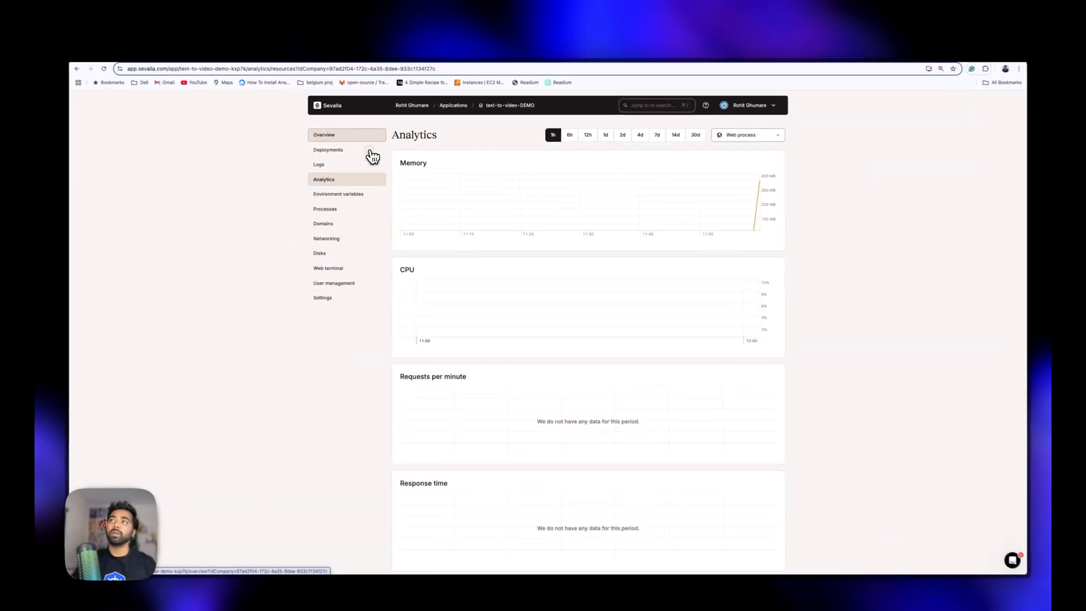
{"action": "left_click", "coordinate": [323, 135]}
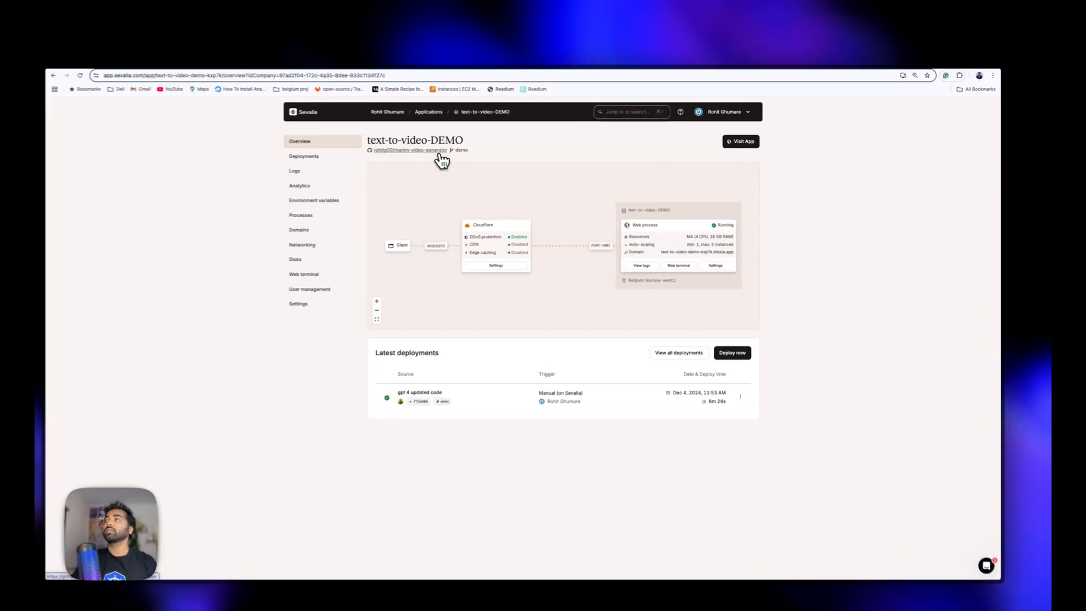
{"action": "left_click", "coordinate": [411, 150]}
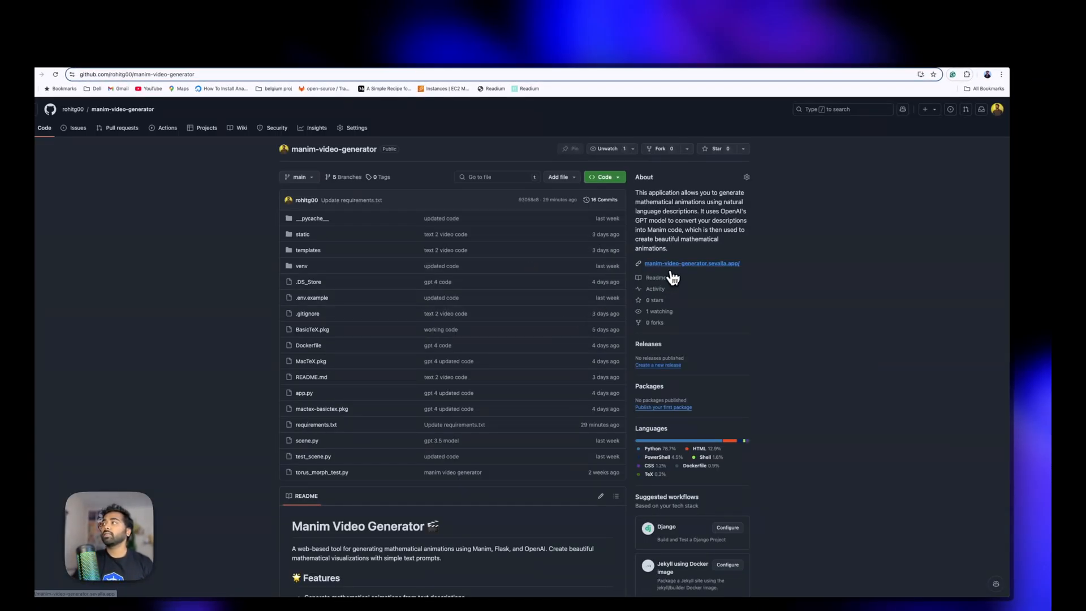
{"action": "left_click", "coordinate": [691, 263]}
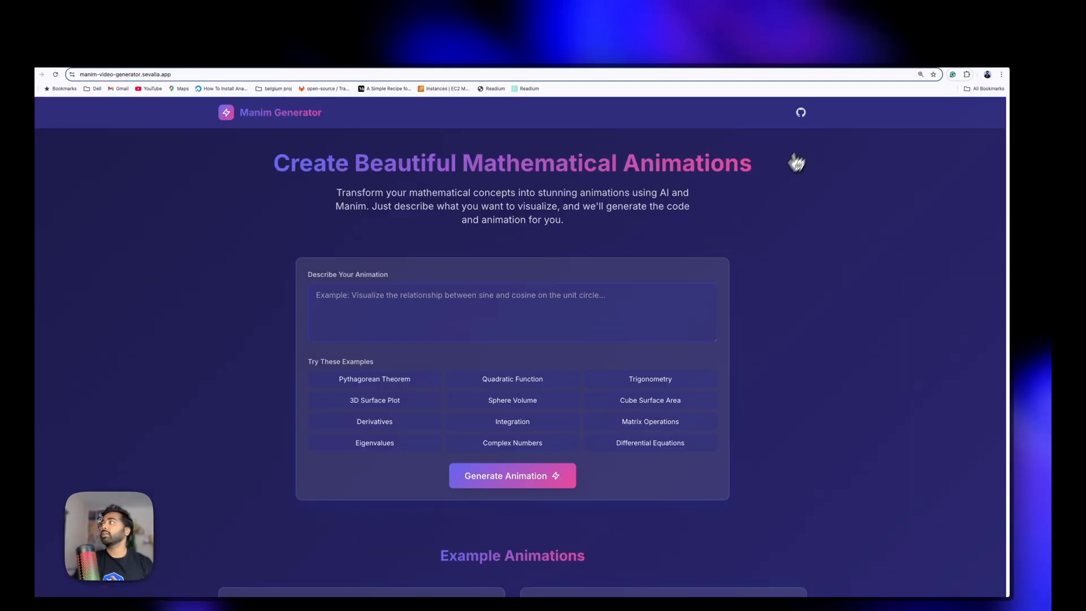